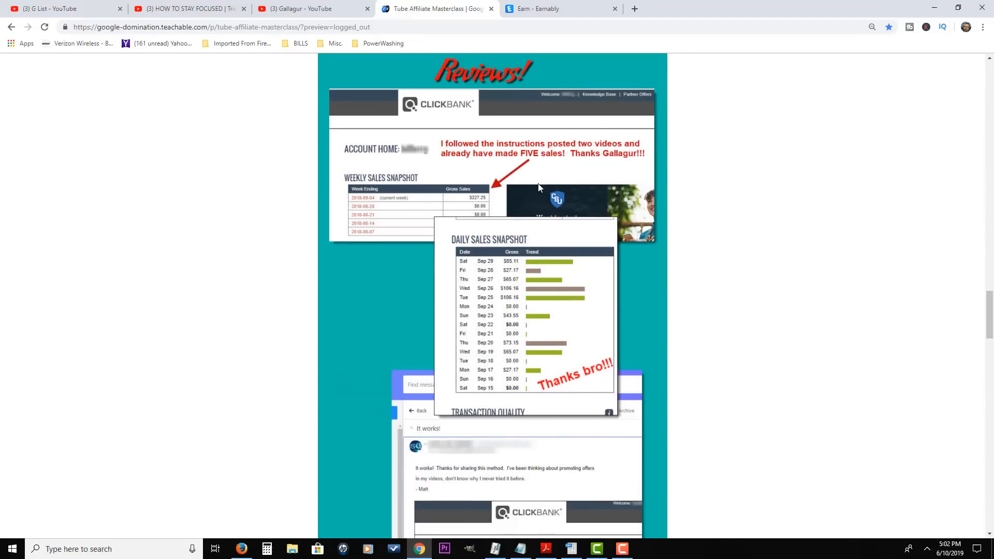
mouse_move(570, 259)
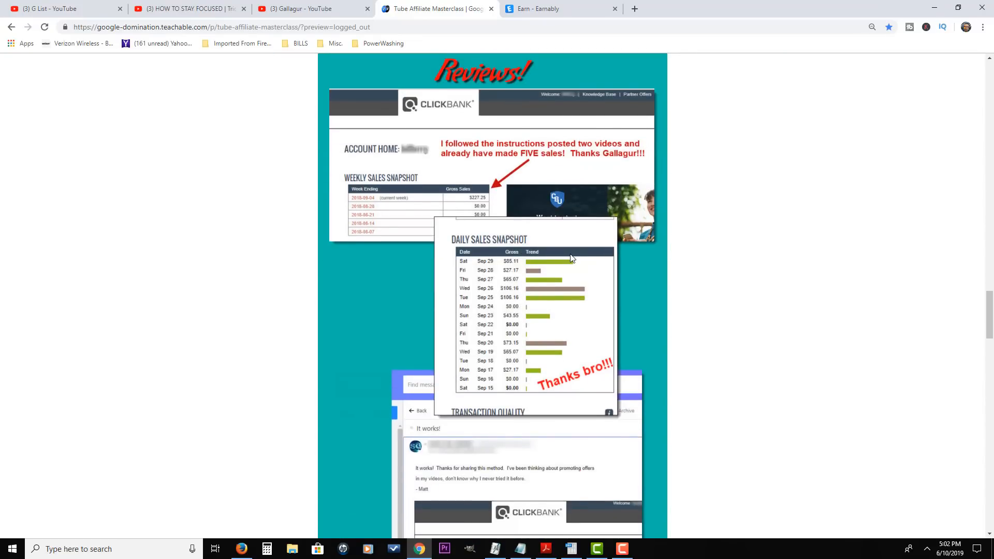
Browse down the Teachable course reviews, then return to the Earnably earning page.
scroll(down, 3)
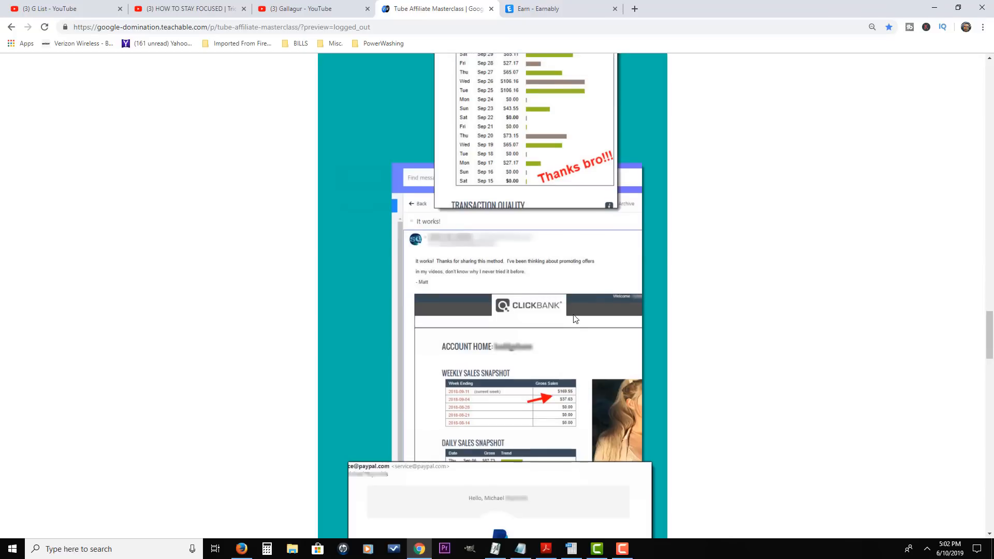
scroll(down, 3)
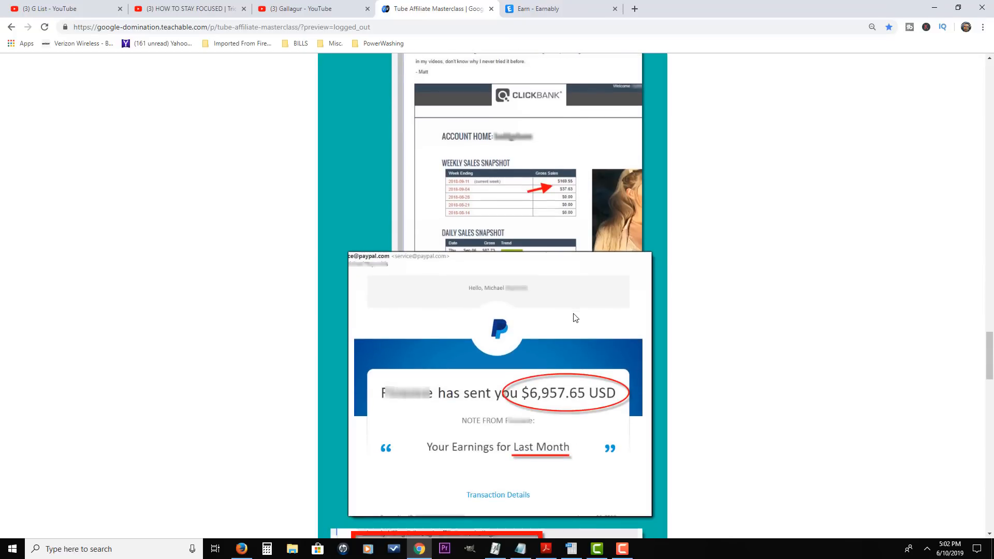
scroll(down, 3)
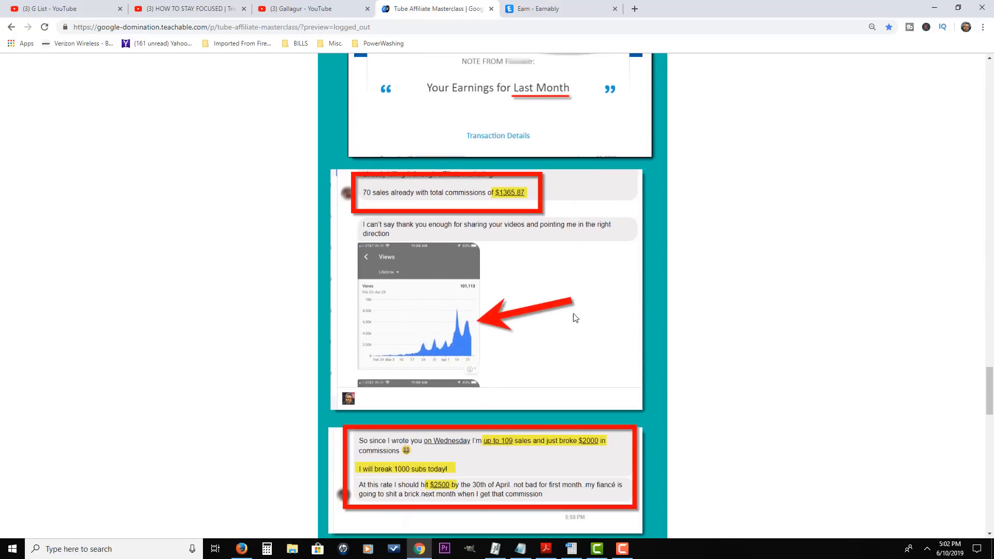
click(559, 8)
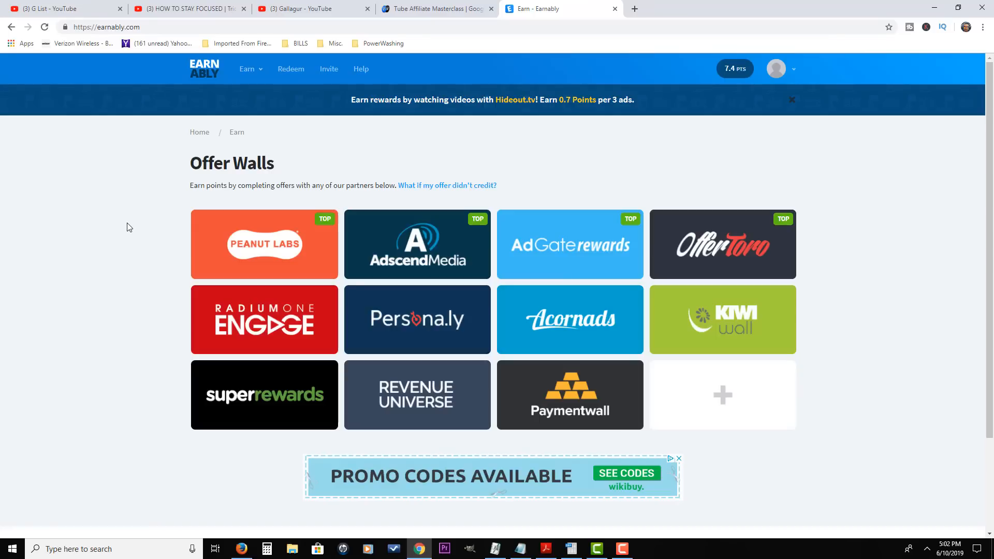
mouse_move(608, 180)
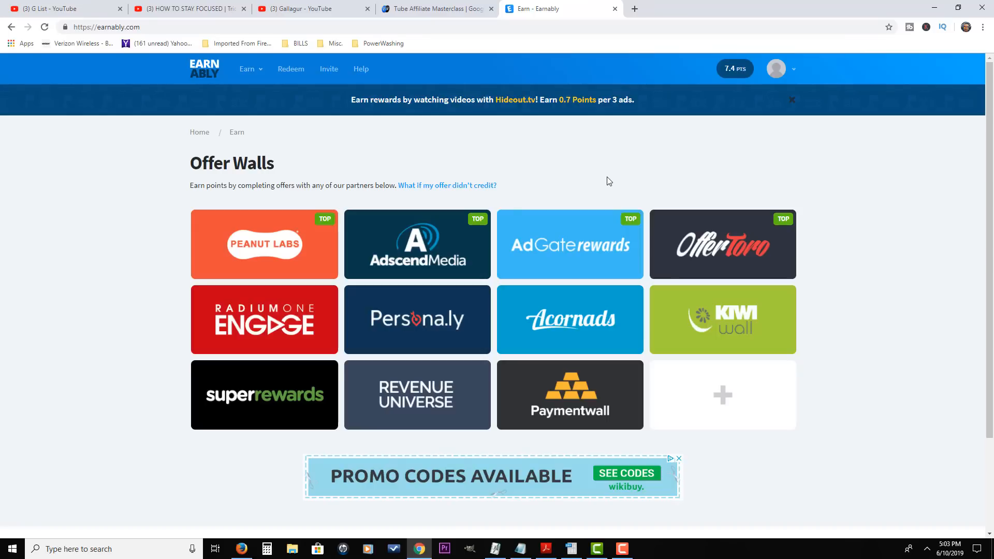
mouse_move(390, 139)
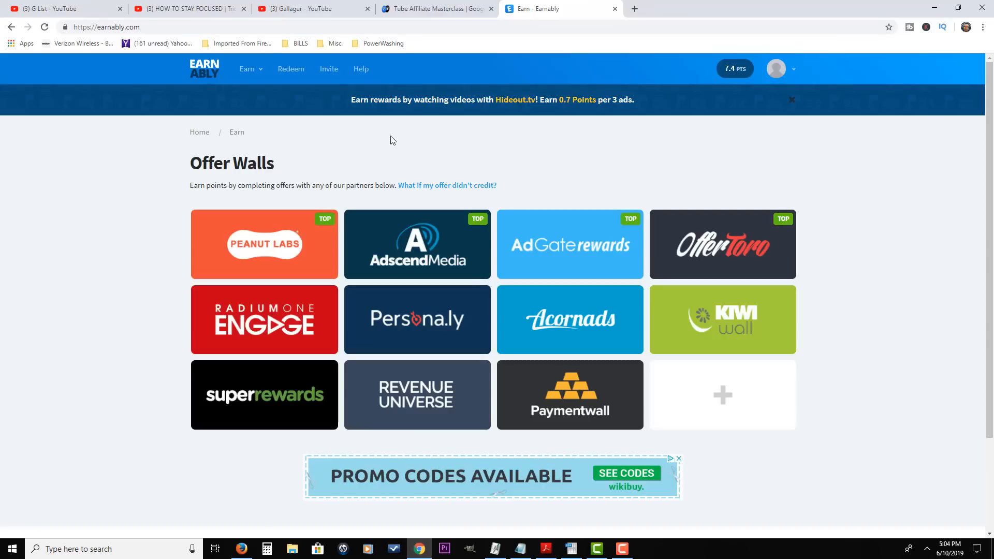
mouse_move(409, 130)
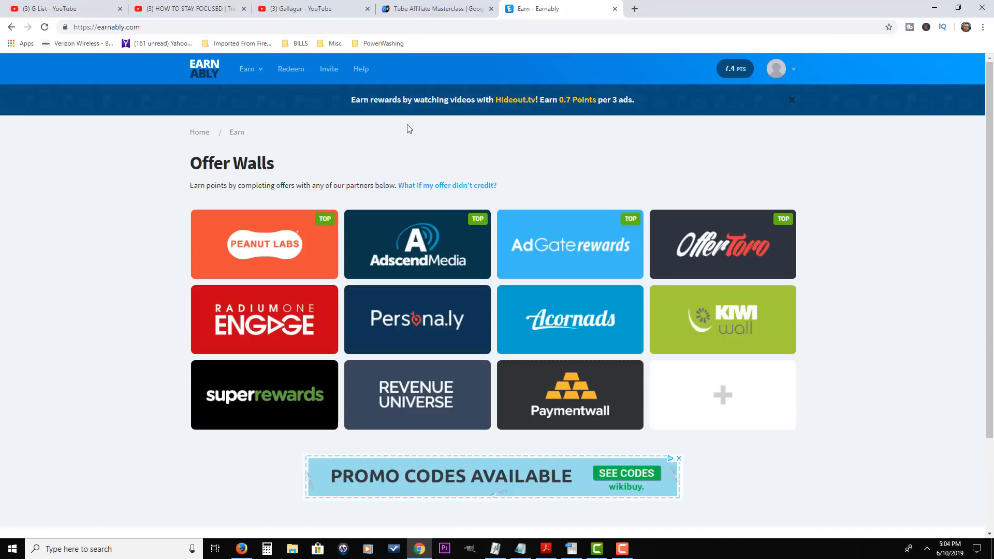
mouse_move(354, 158)
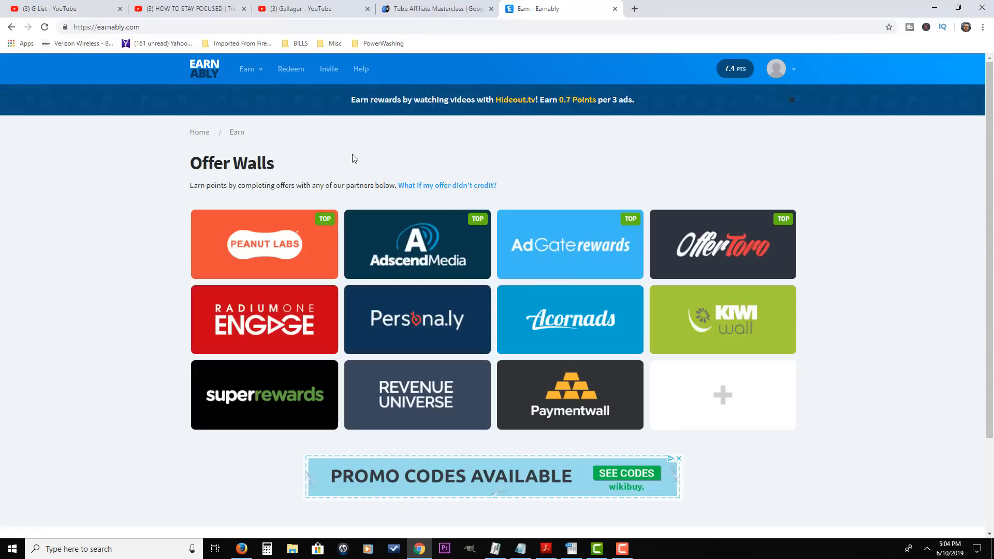
mouse_move(540, 163)
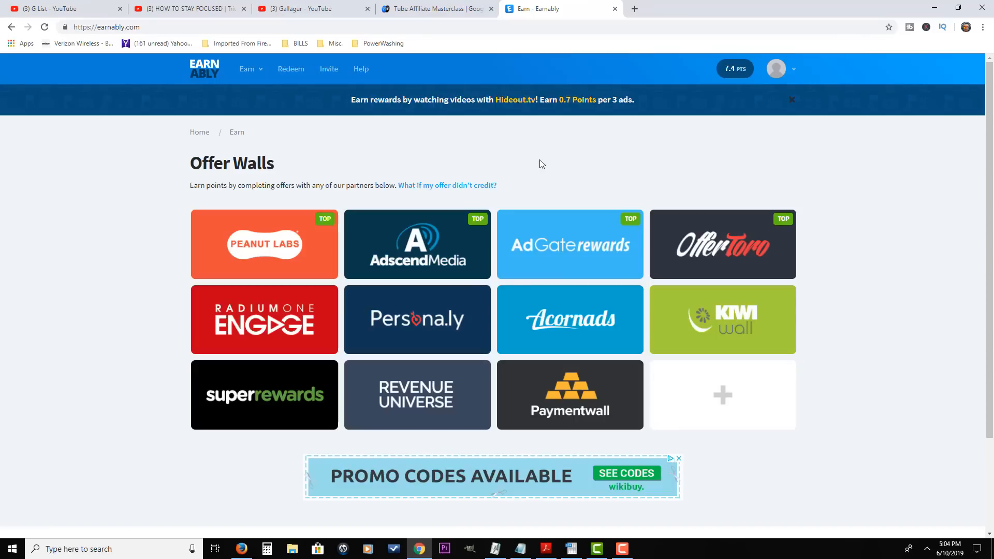
mouse_move(379, 136)
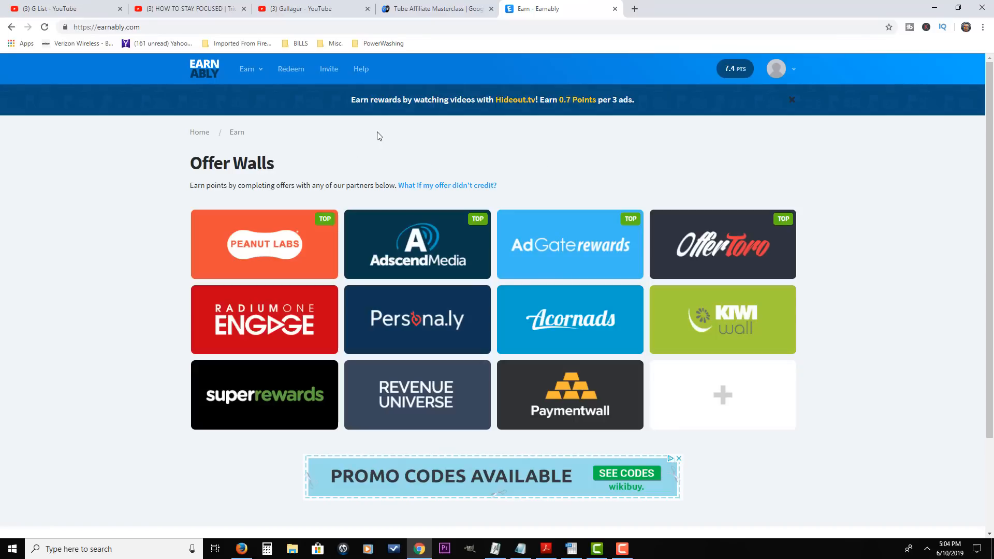
mouse_move(311, 144)
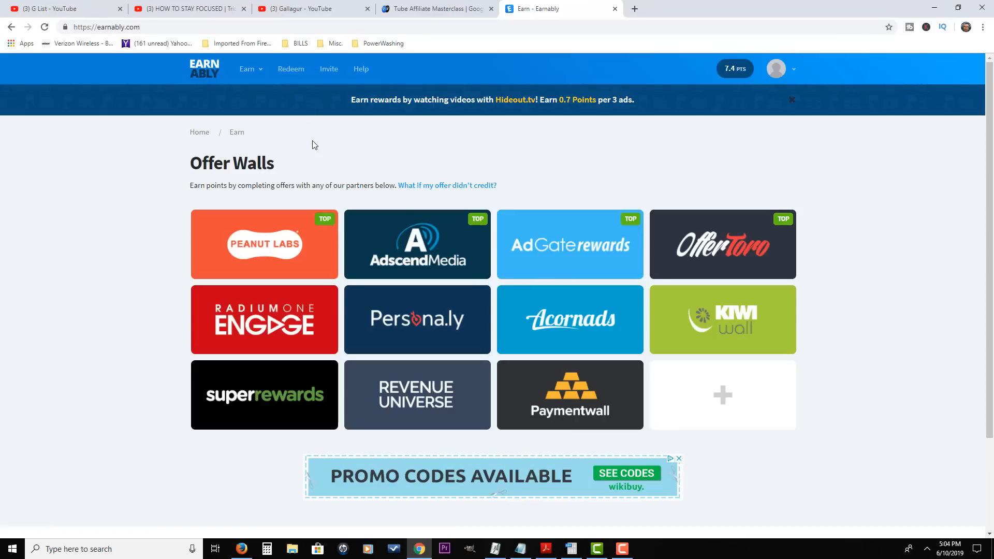
mouse_move(310, 175)
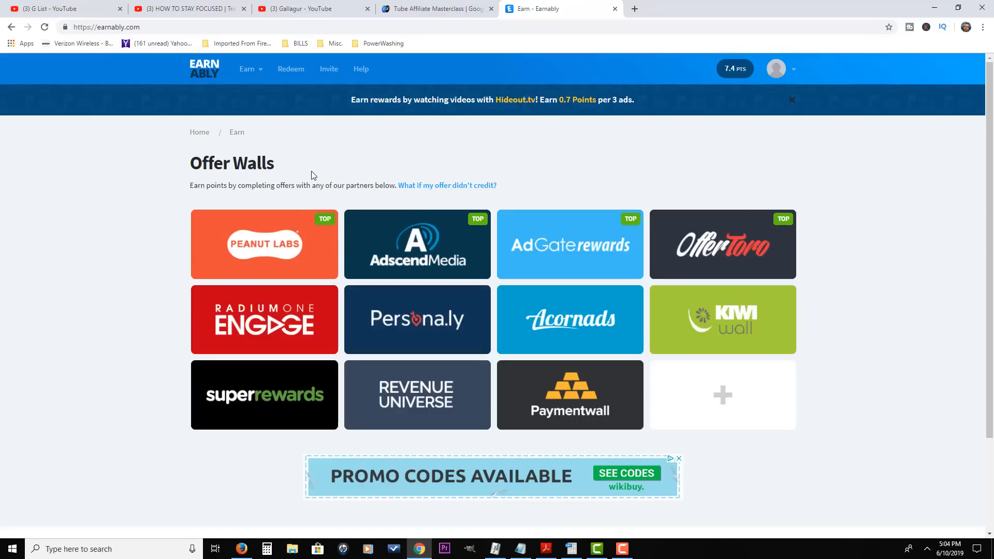
mouse_move(263, 242)
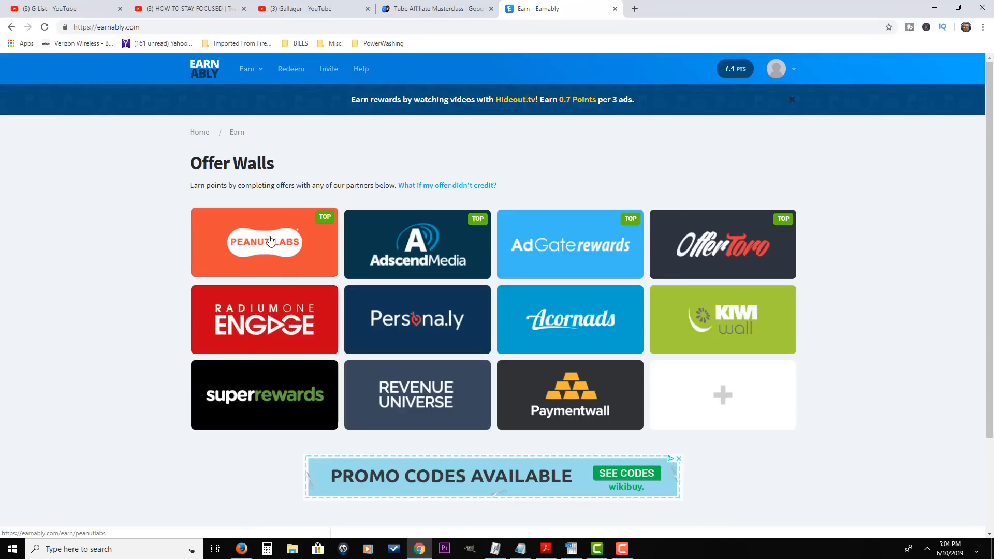
From Earn > Daily Surveys, bring up the TheoremReach survey wall (85.8 points balance).
click(248, 69)
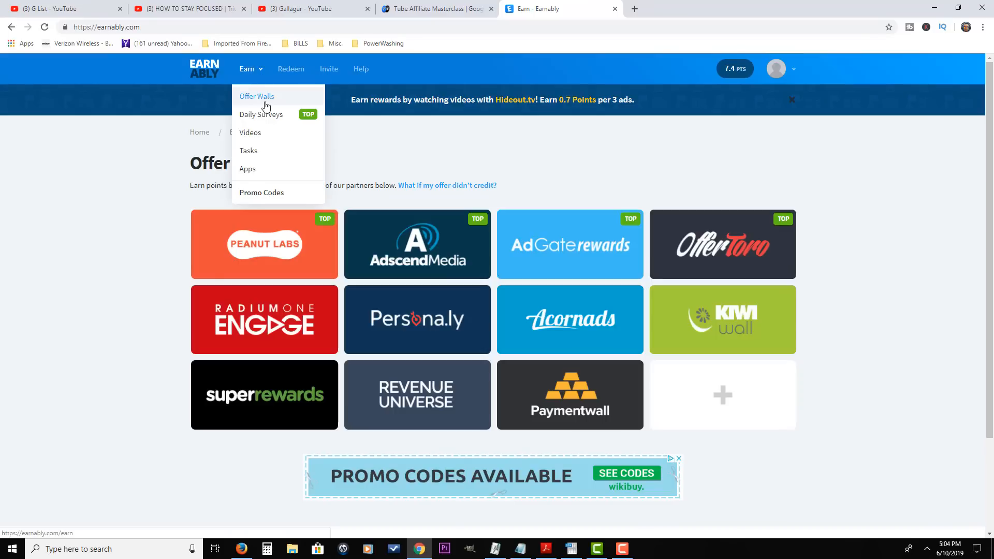
click(261, 115)
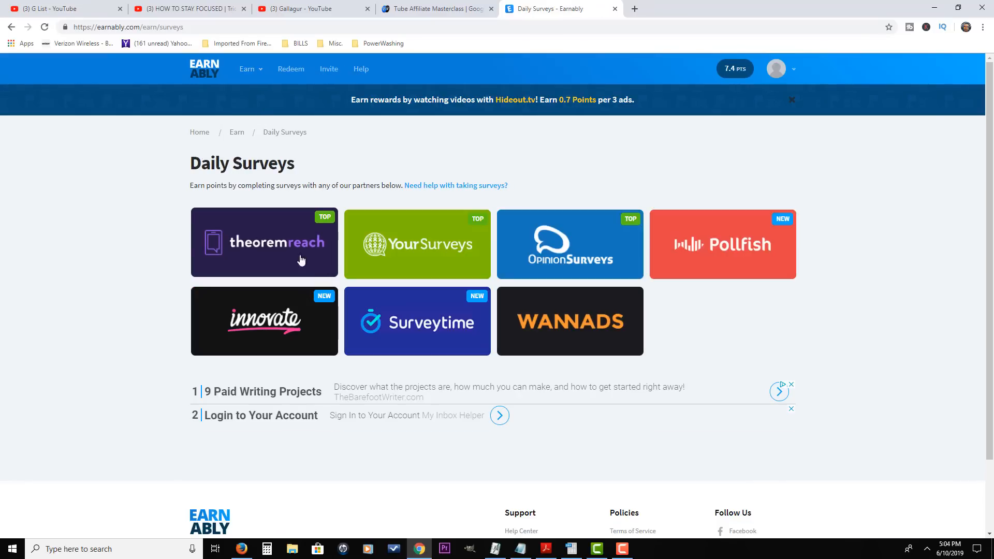
click(263, 242)
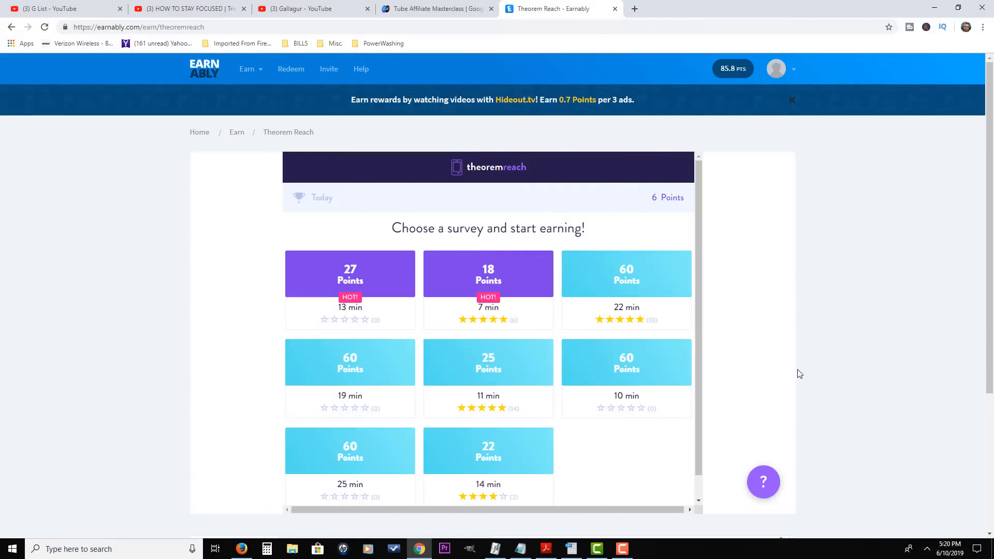
mouse_move(676, 146)
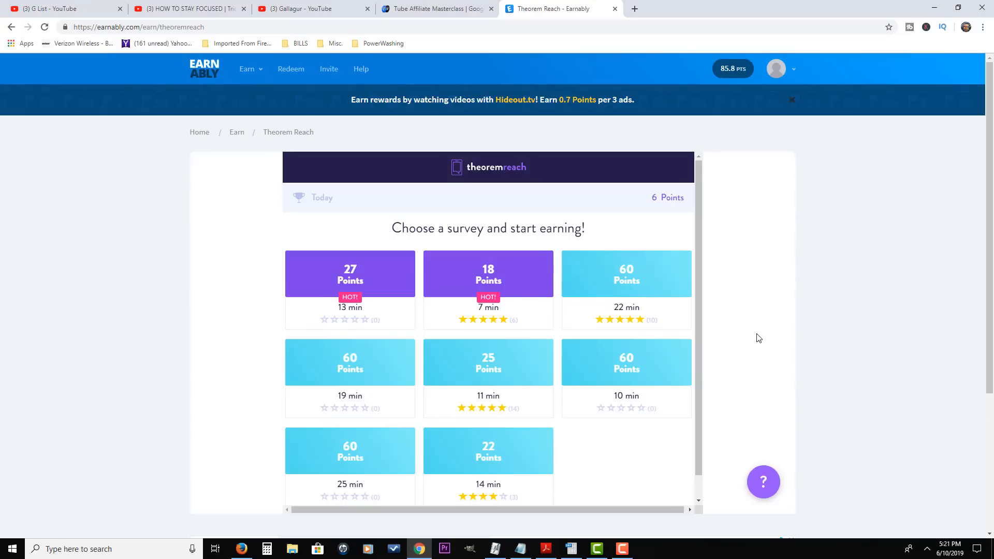
Return to the Tube Affiliate Masterclass page and scroll through the student testimonials.
click(434, 9)
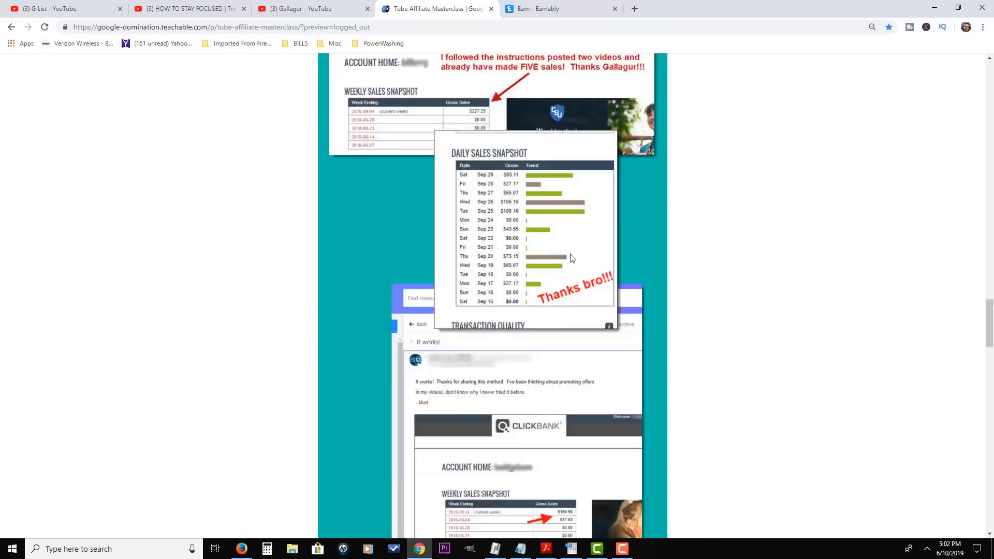
scroll(down, 3)
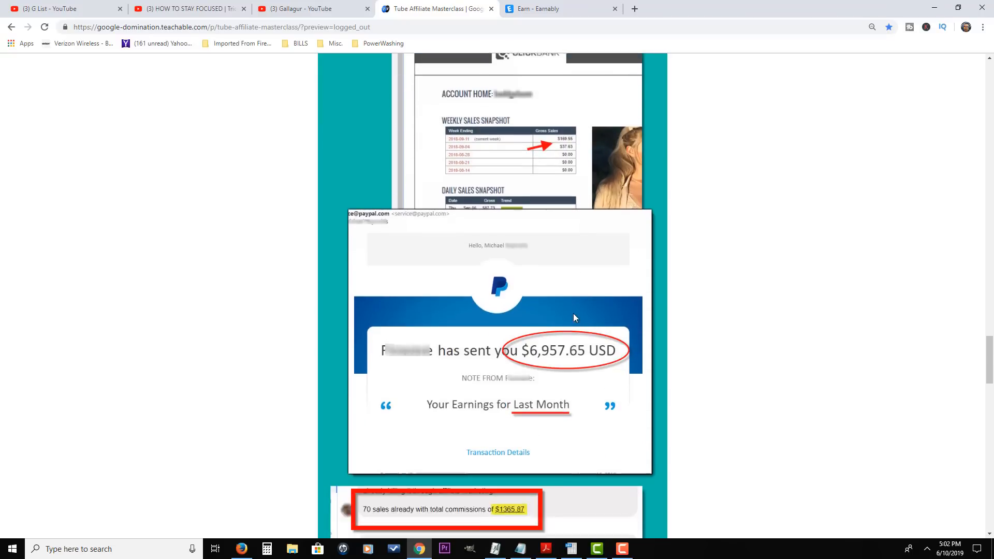
scroll(down, 3)
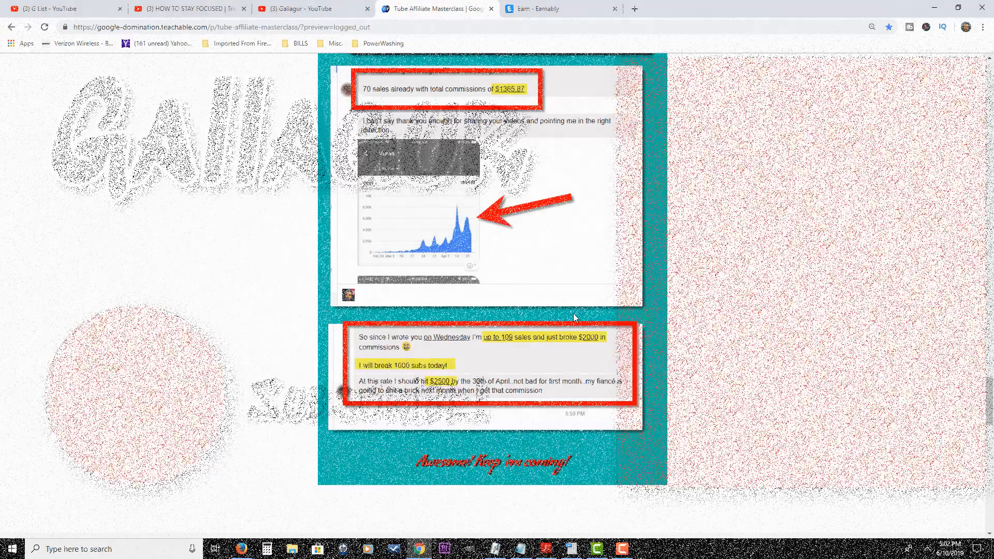